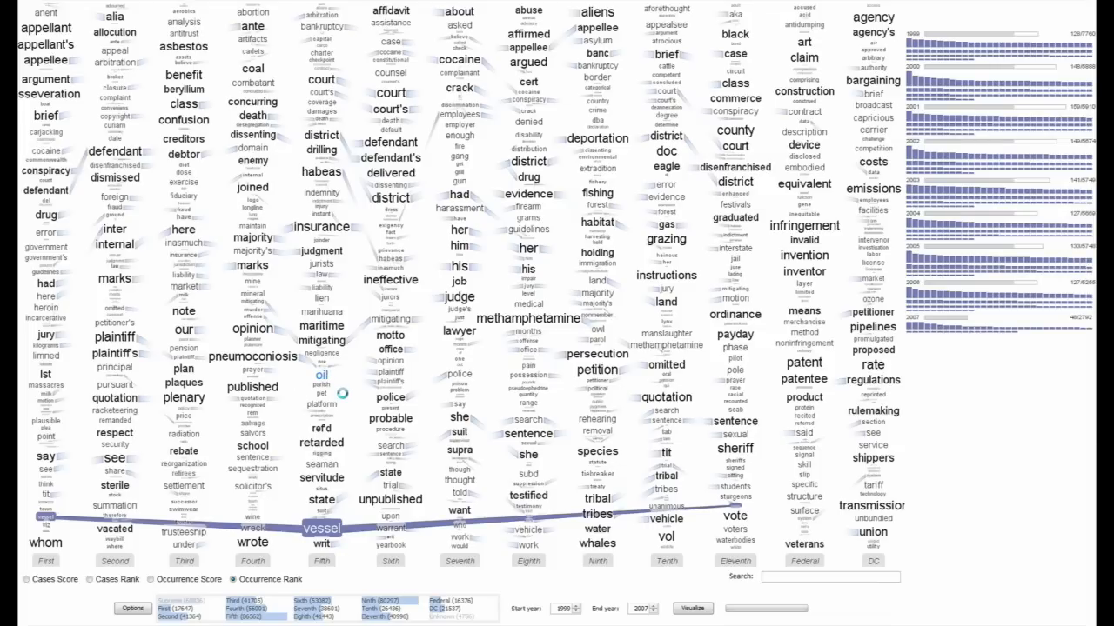
# Step: Select the Federal column so terms like patent stand out under occurrence-score ranking
pyautogui.click(252, 560)
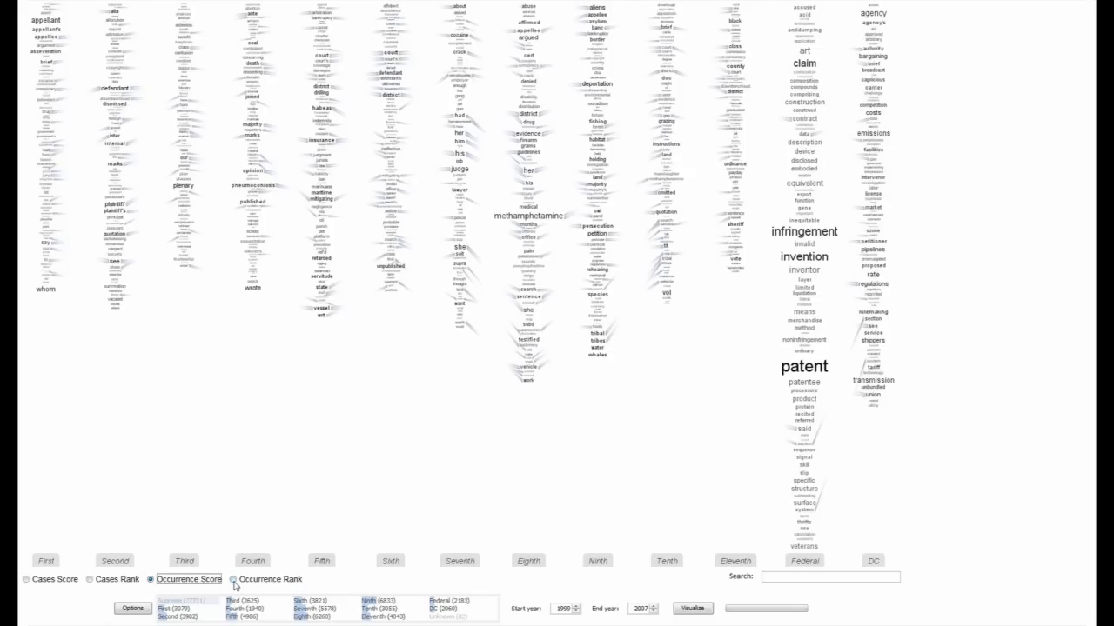
pyautogui.click(829, 576)
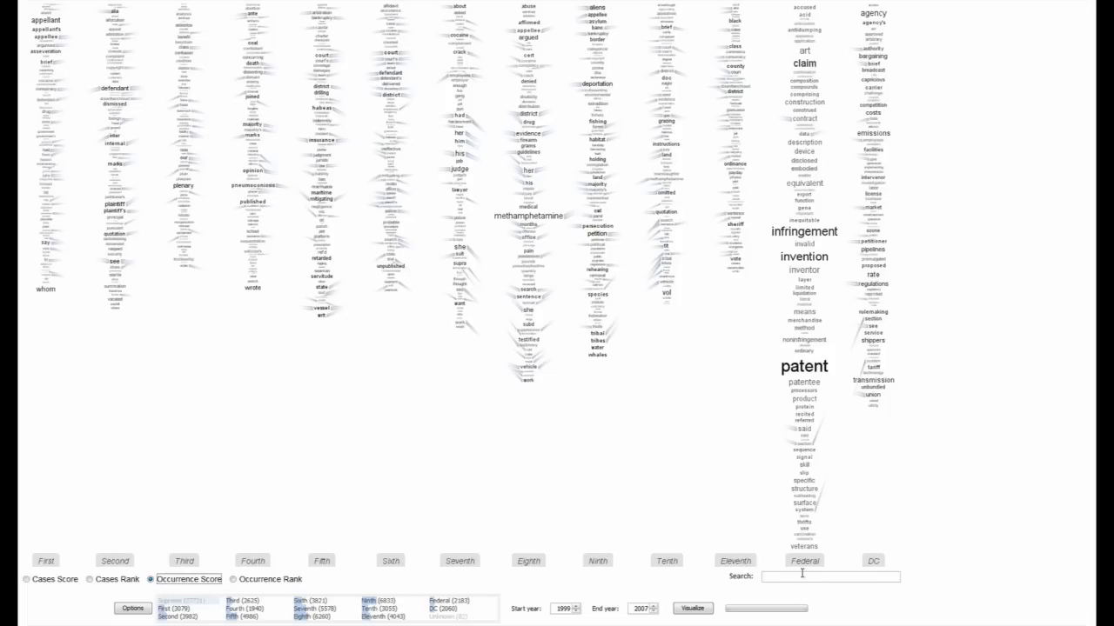
pyautogui.click(804, 560)
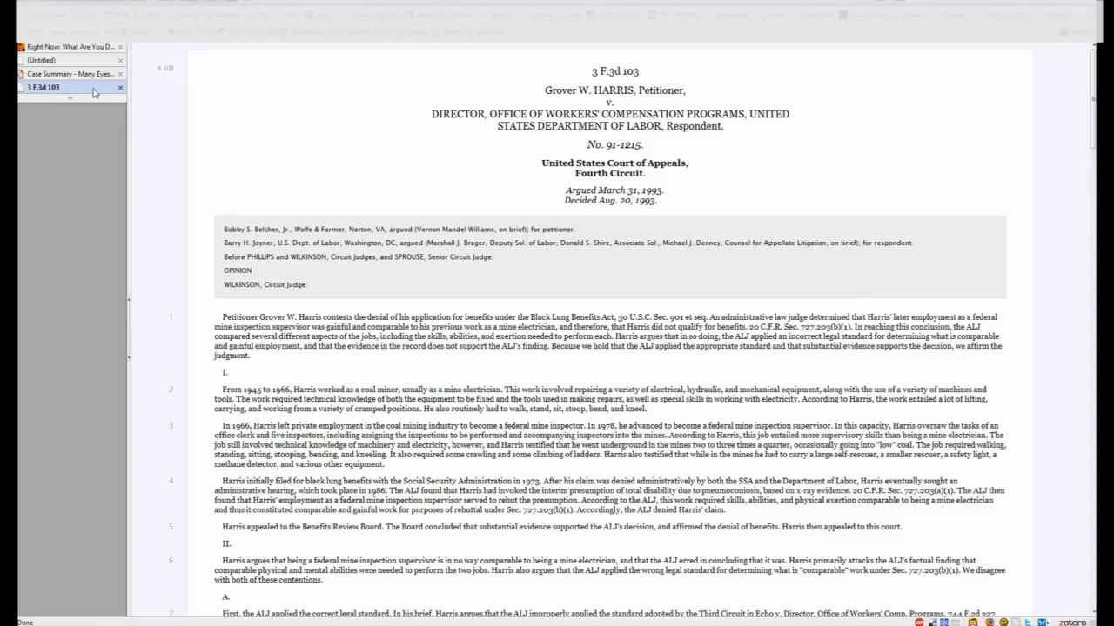
# Step: Toggle the word cloud overlay on the 3 F.3d 103 opinion, then return to the case summary
pyautogui.click(70, 73)
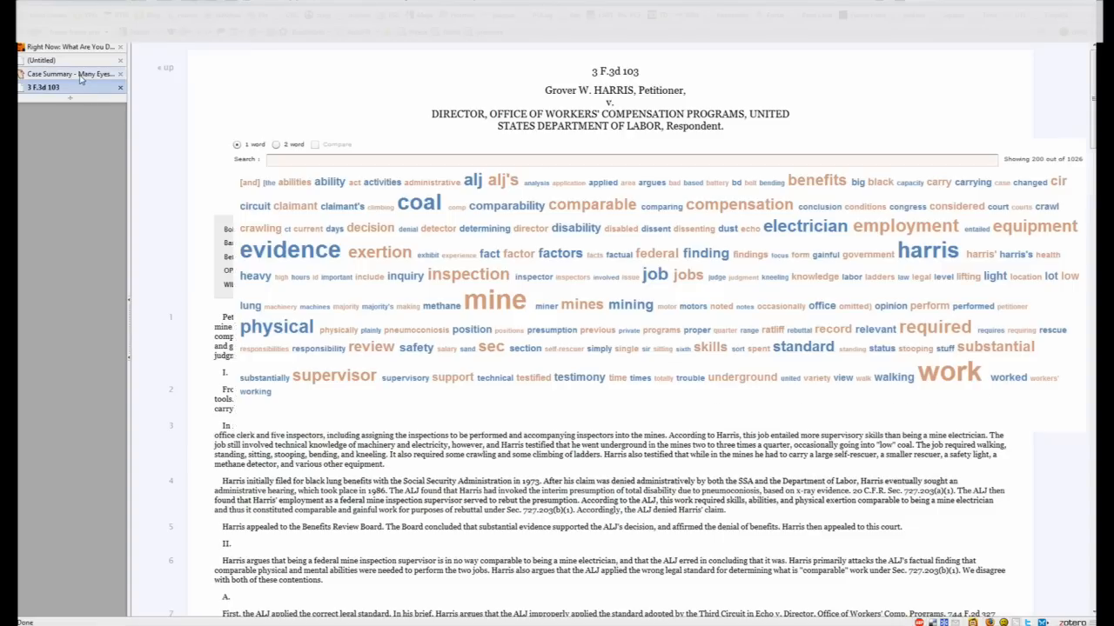
pyautogui.click(69, 73)
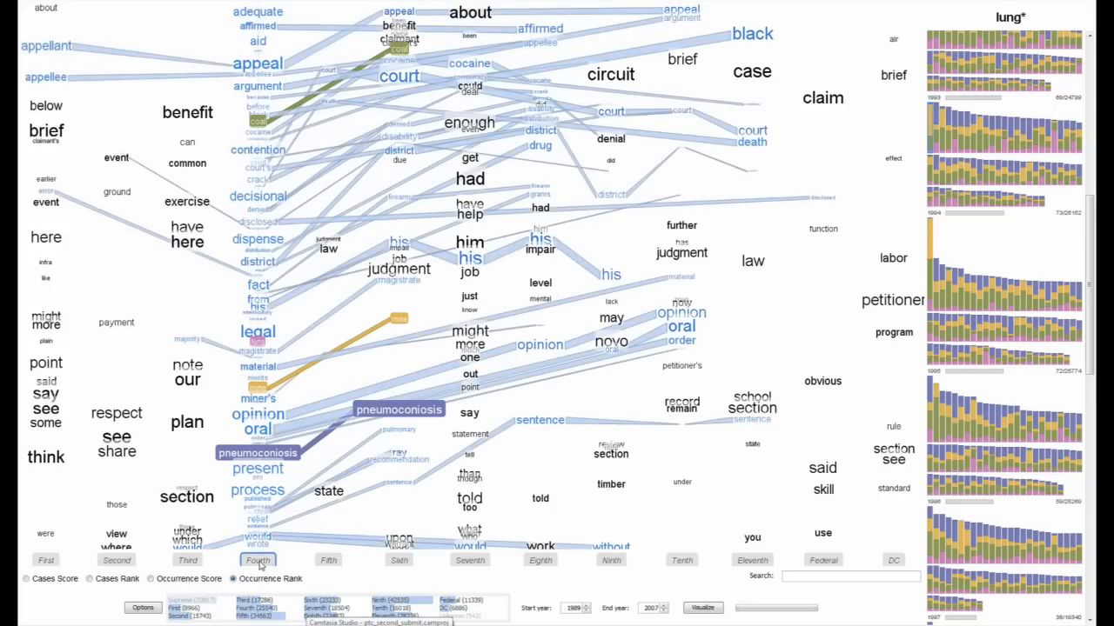
pyautogui.click(822, 560)
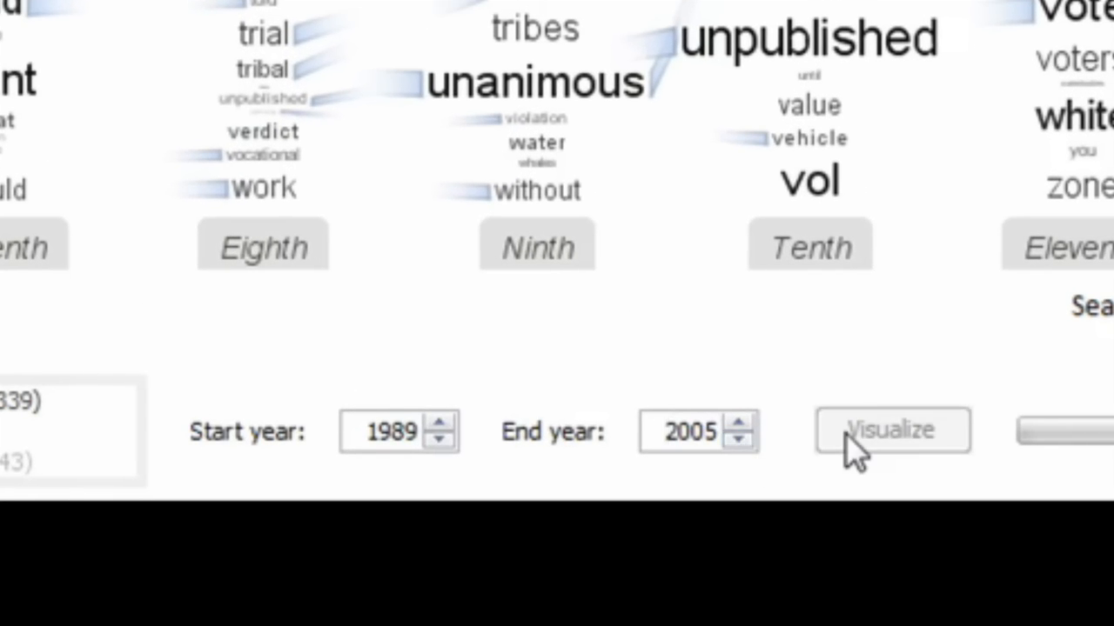
# Step: Visualize opinions for 1989–2005, then select infringement to trace it across the circuits
pyautogui.click(891, 430)
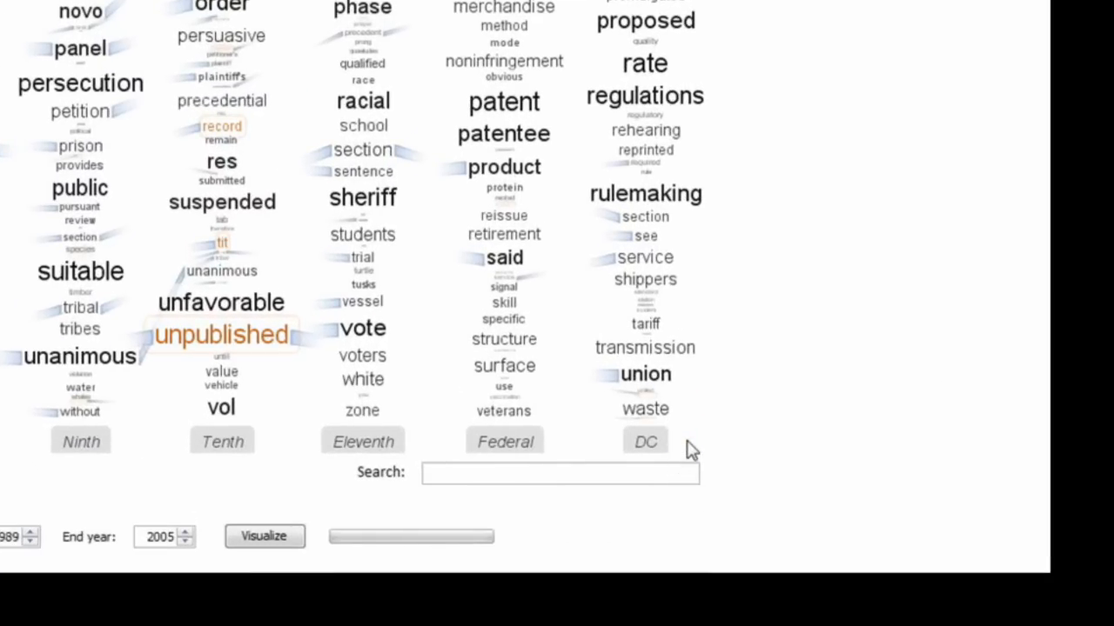
pyautogui.click(264, 535)
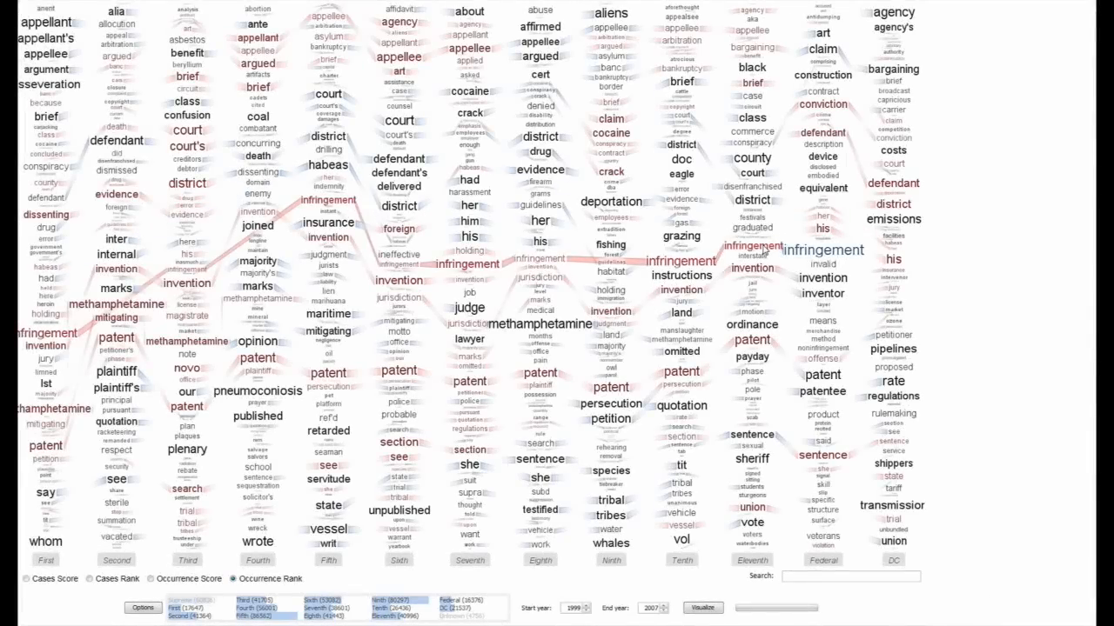